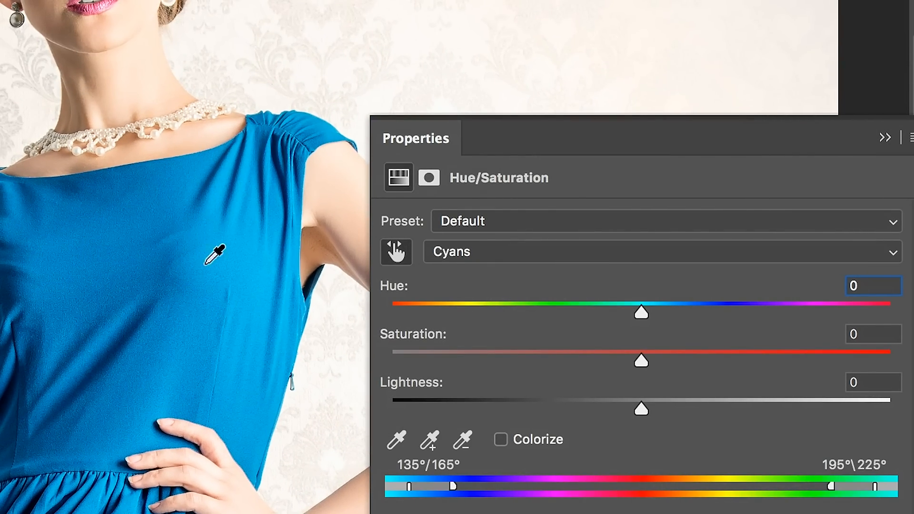
Step: Sample the dress's blue with the eyedropper to target the Cyans range
left_click_drag(640, 314, 891, 214)
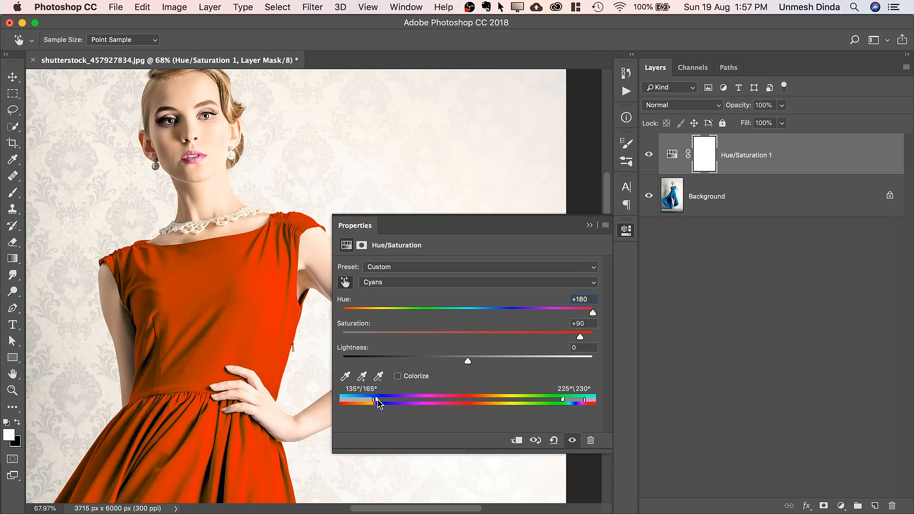
Step: Drag the colour-bar range slider outward so the cyan range covers the whole dress
left_click_drag(584, 400, 582, 402)
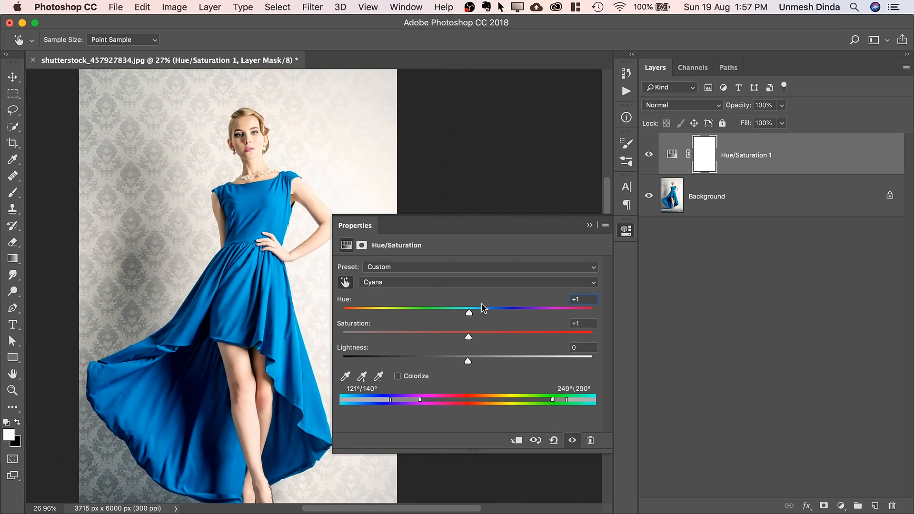
Step: Shift Hue to +118 for magenta, then about -59 for green, and adjust Saturation
left_click_drag(470, 313, 563, 312)
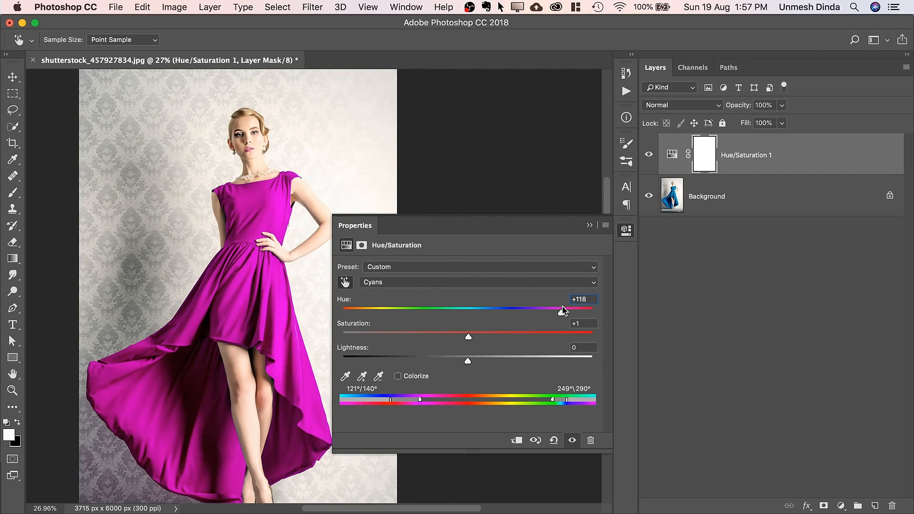
left_click_drag(563, 309, 416, 309)
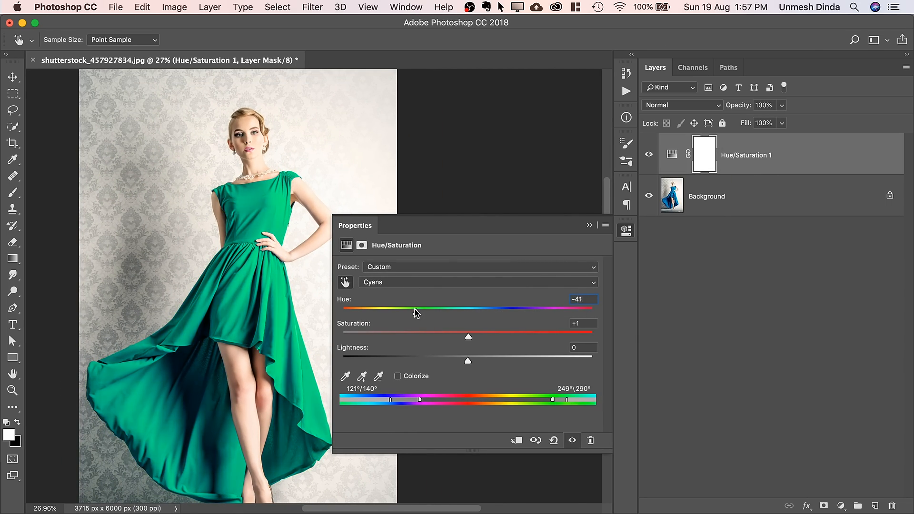
left_click_drag(468, 336, 399, 333)
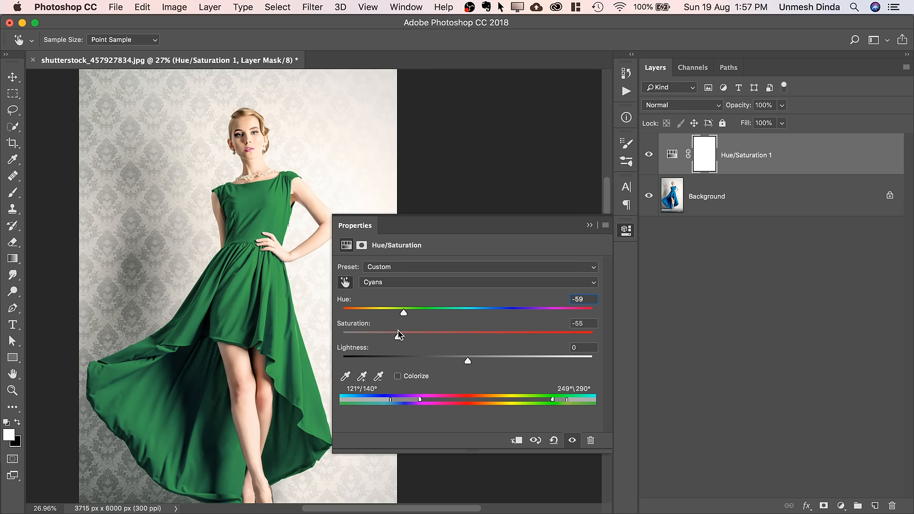
left_click_drag(382, 333, 482, 333)
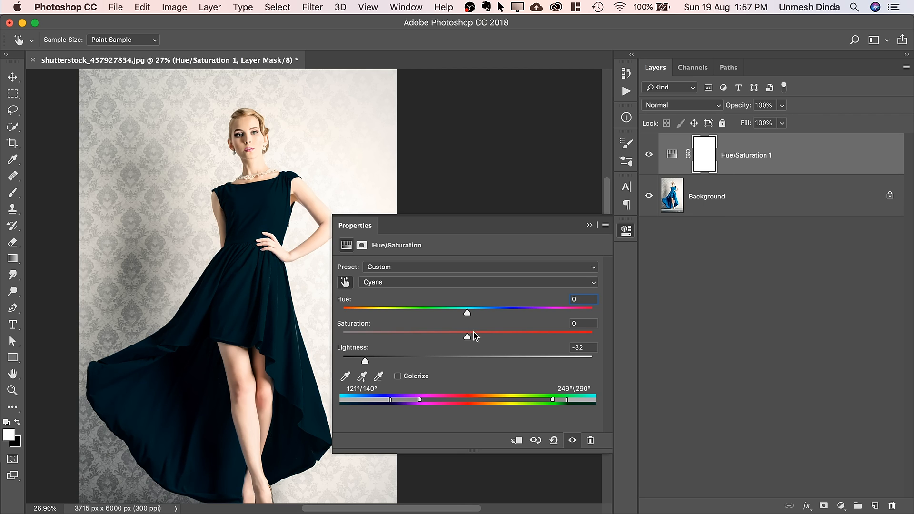
Step: Drag Saturation to -100 to strip the remaining colour from the dress
left_click_drag(466, 337, 342, 337)
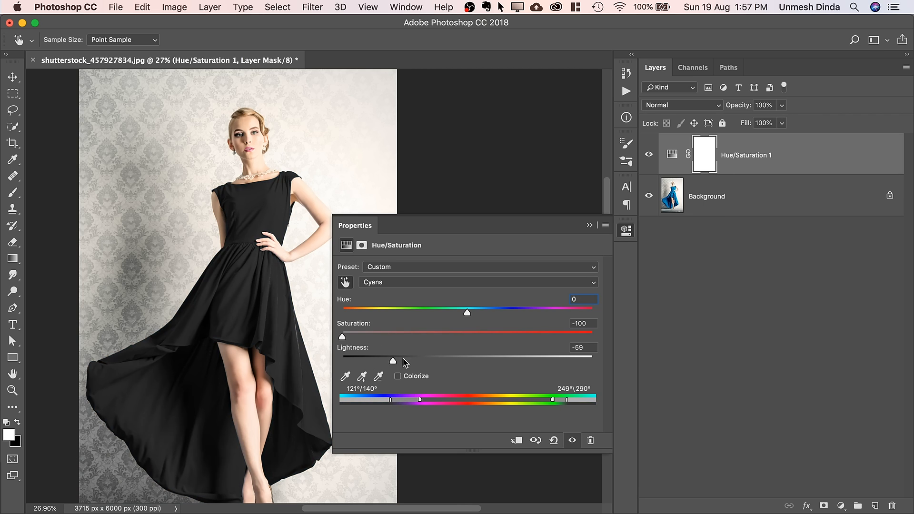